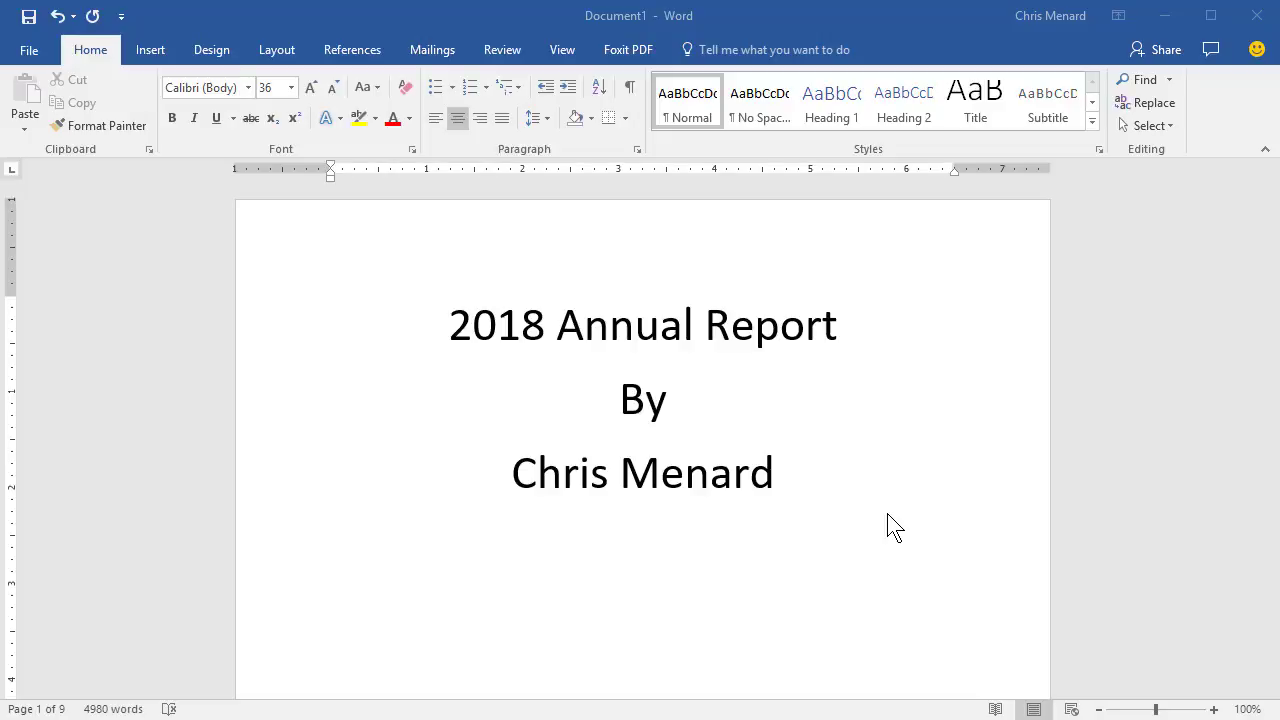
pyautogui.moveTo(757, 335)
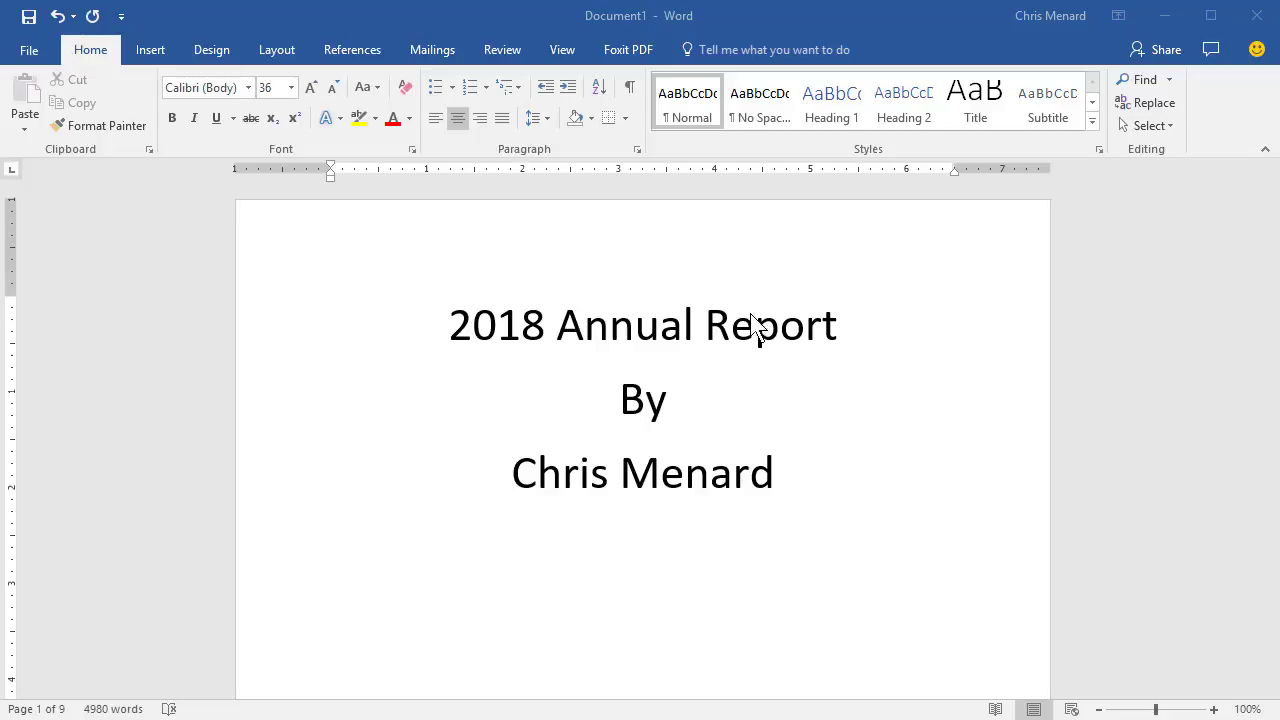
# Step: Show paragraph and spacing marks with the insertion point in the title
pyautogui.click(450, 325)
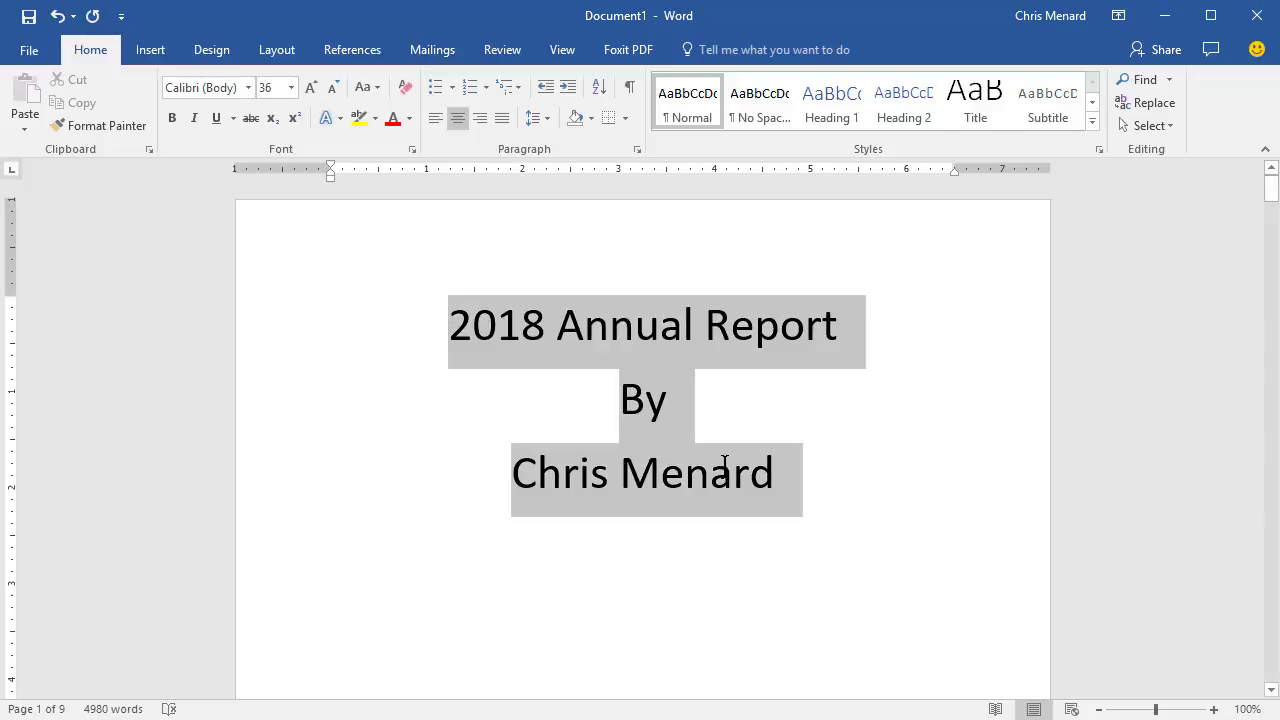
pyautogui.moveTo(640, 358)
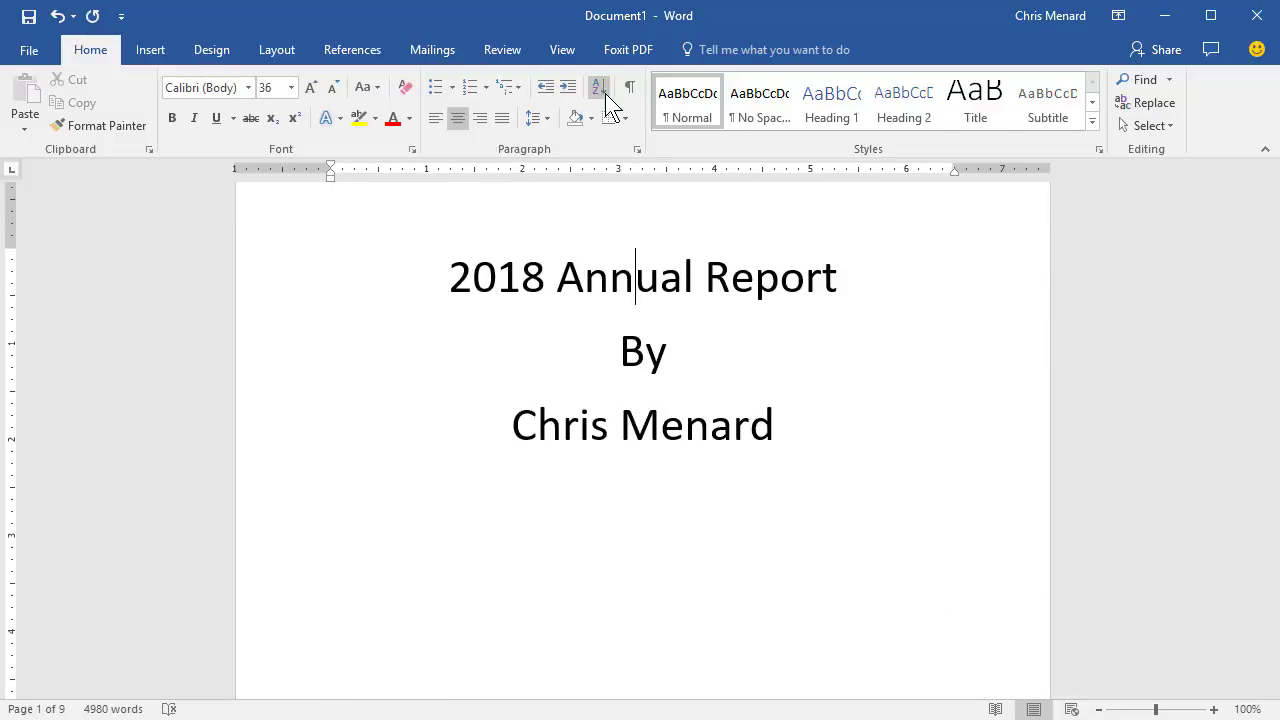
pyautogui.moveTo(150, 49)
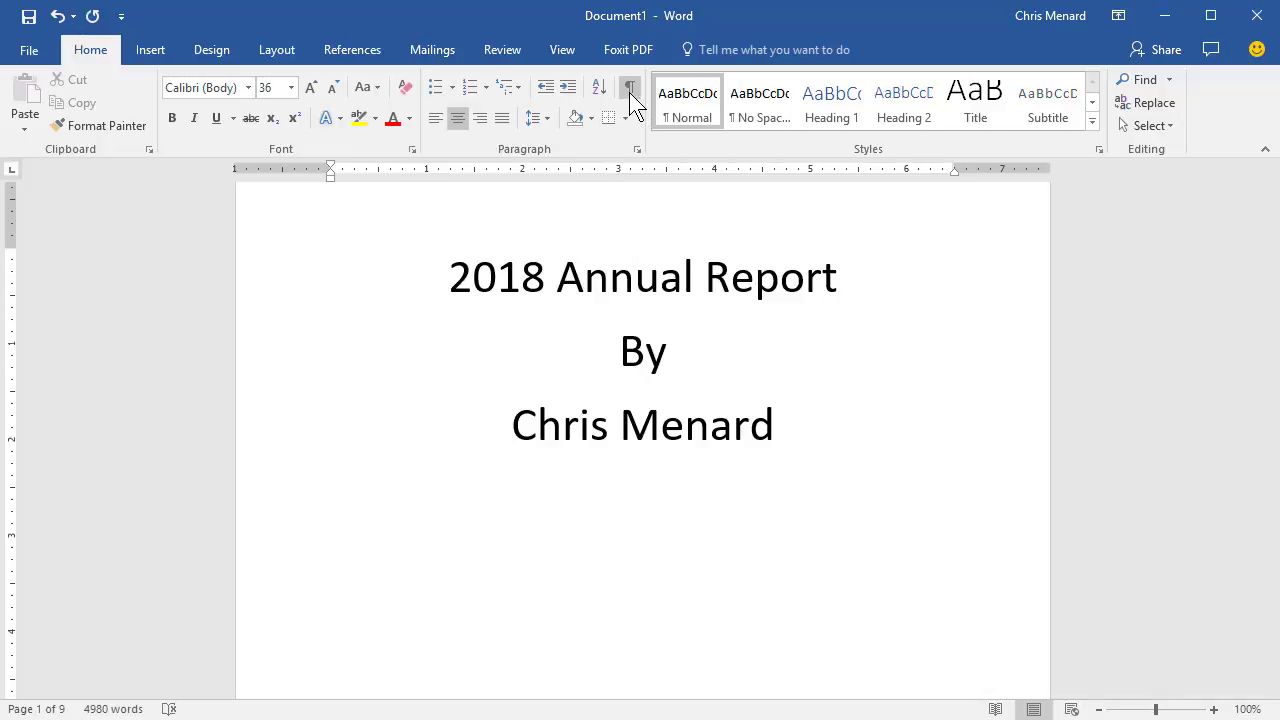
pyautogui.click(630, 87)
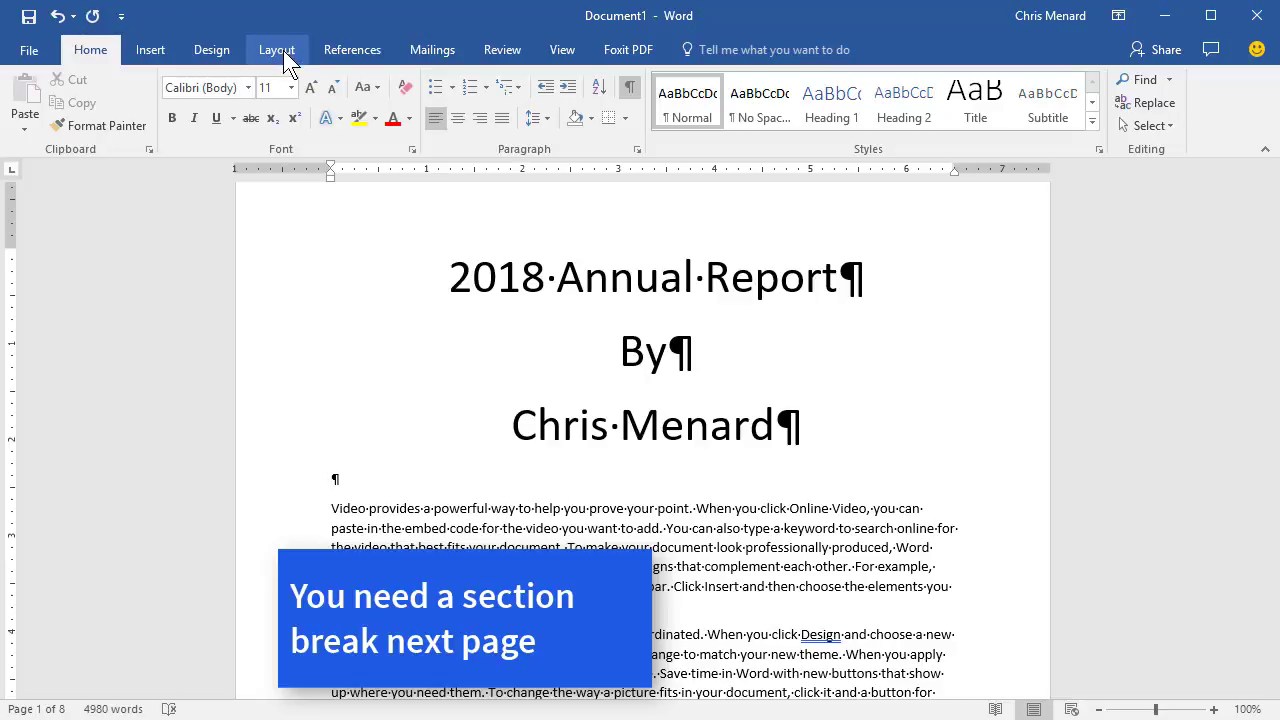
# Step: Insert a Next Page section break after the 'Chris Menard' title line
pyautogui.click(277, 49)
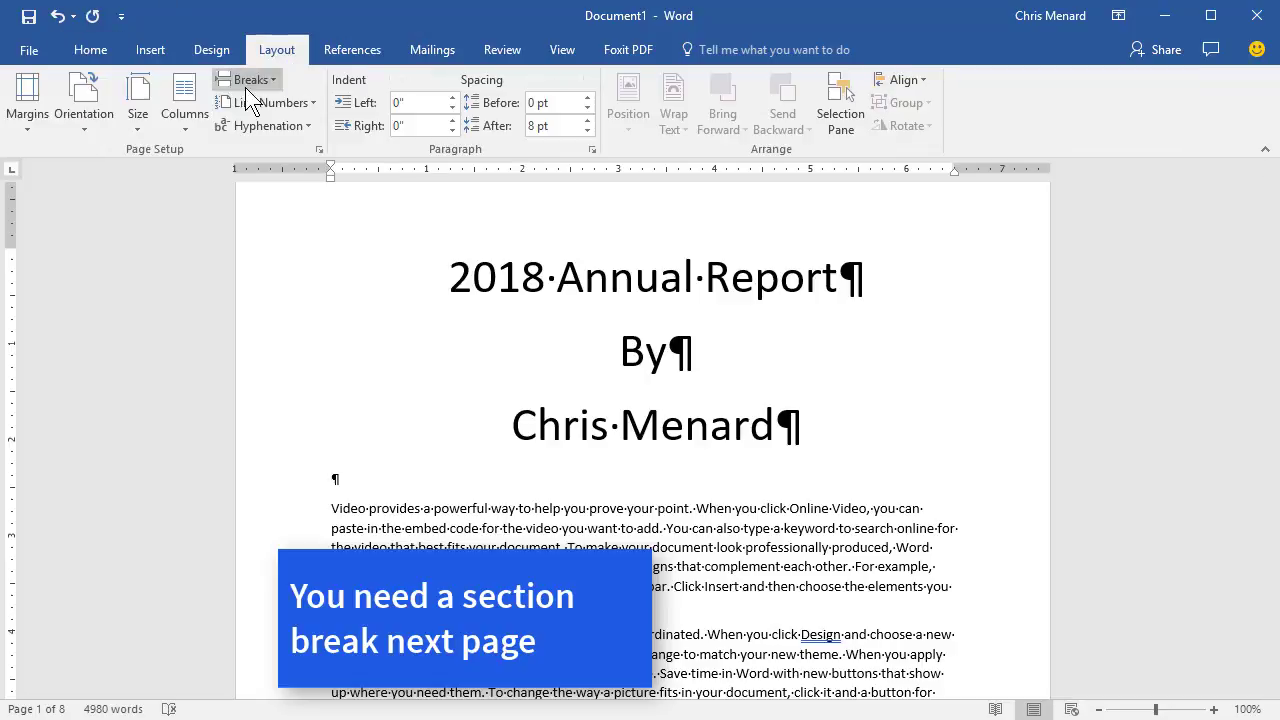
pyautogui.click(250, 80)
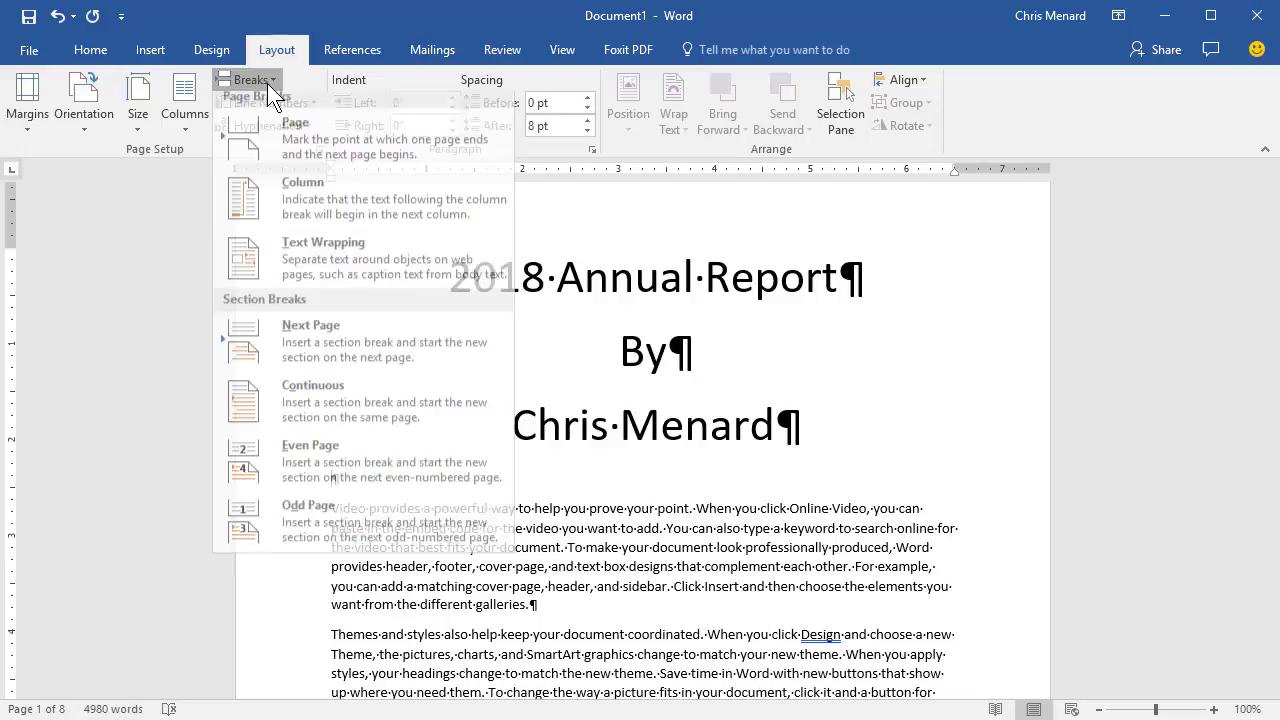
pyautogui.moveTo(343, 363)
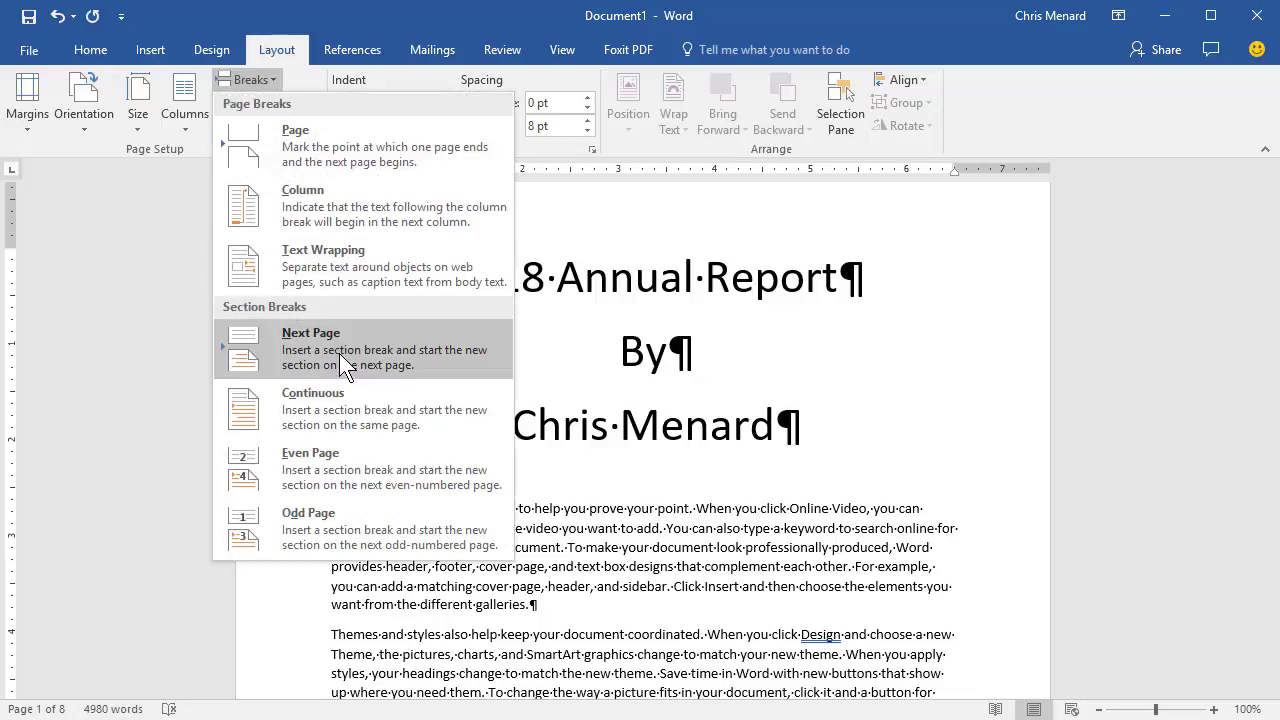
pyautogui.click(311, 348)
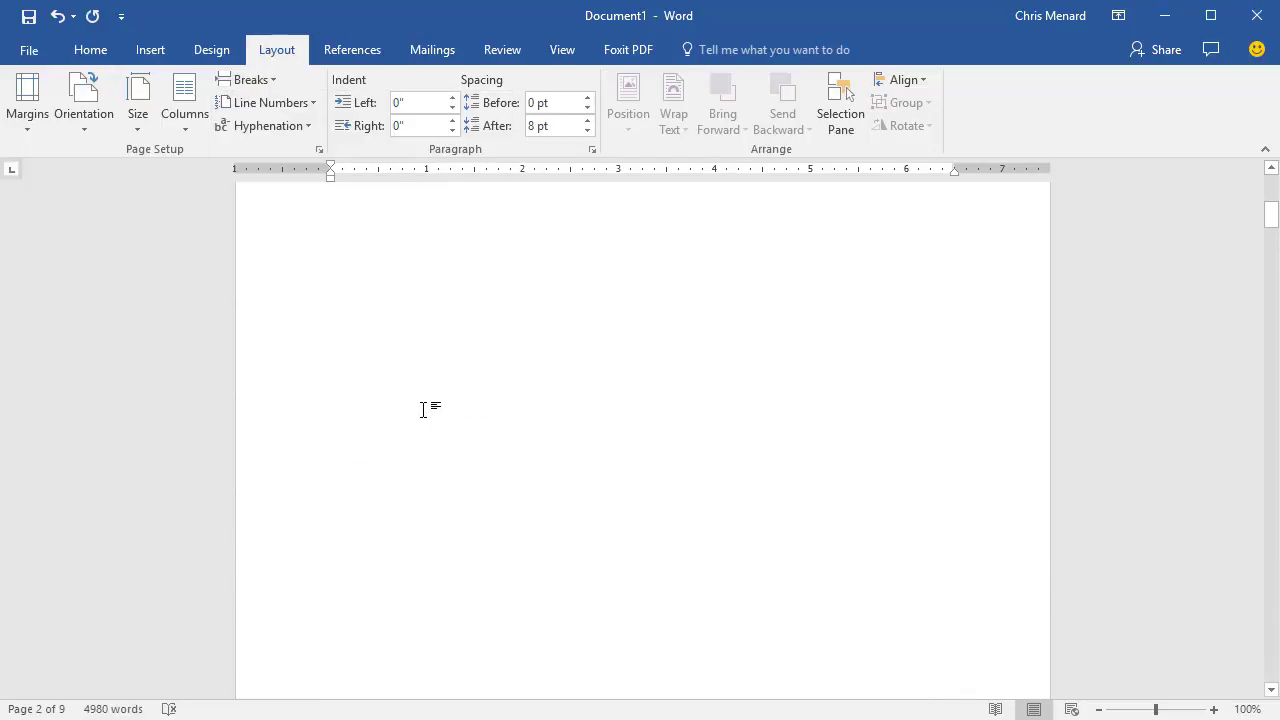
pyautogui.scroll(3)
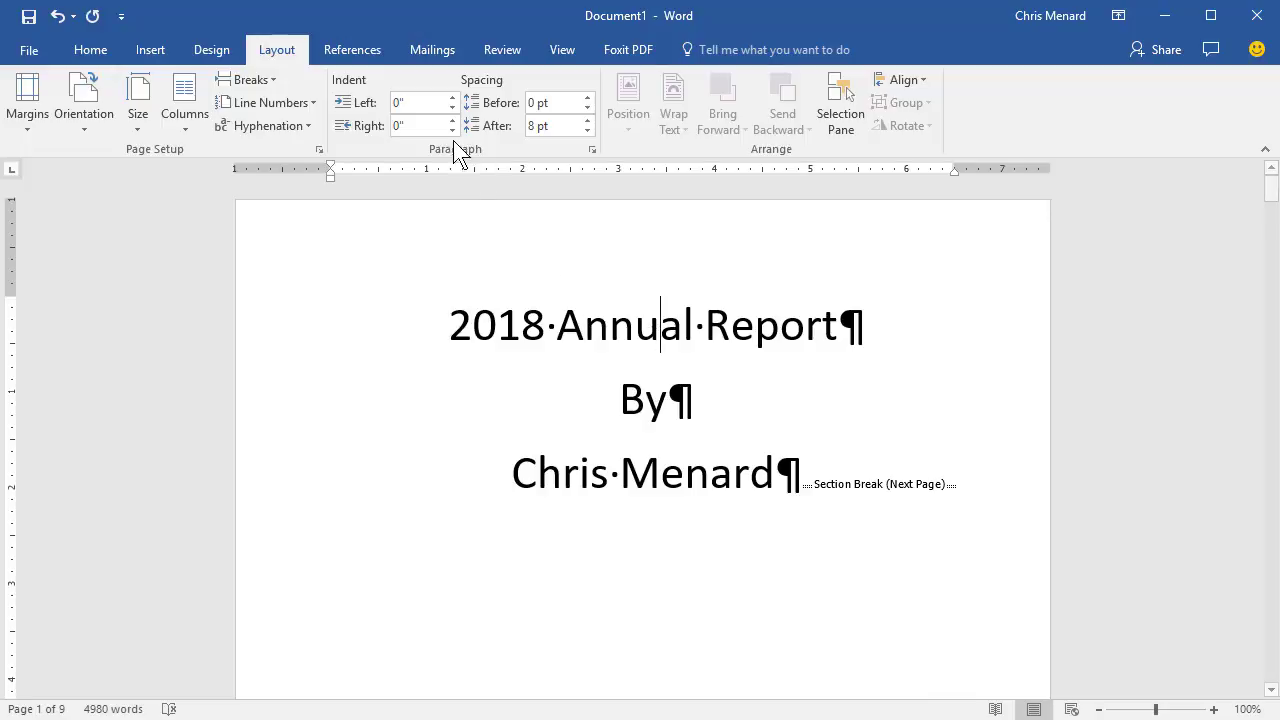
# Step: Turn off Show/Hide ¶ formatting marks and return to the Layout tab
pyautogui.click(90, 49)
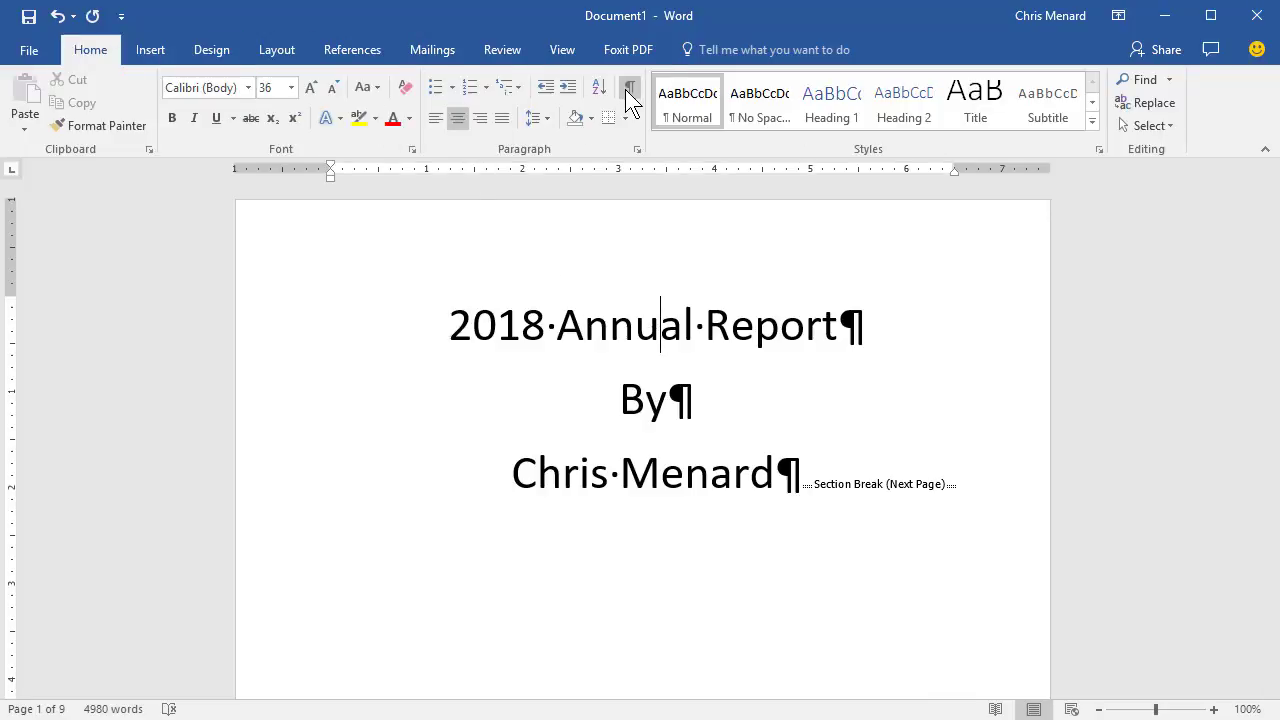
pyautogui.click(629, 88)
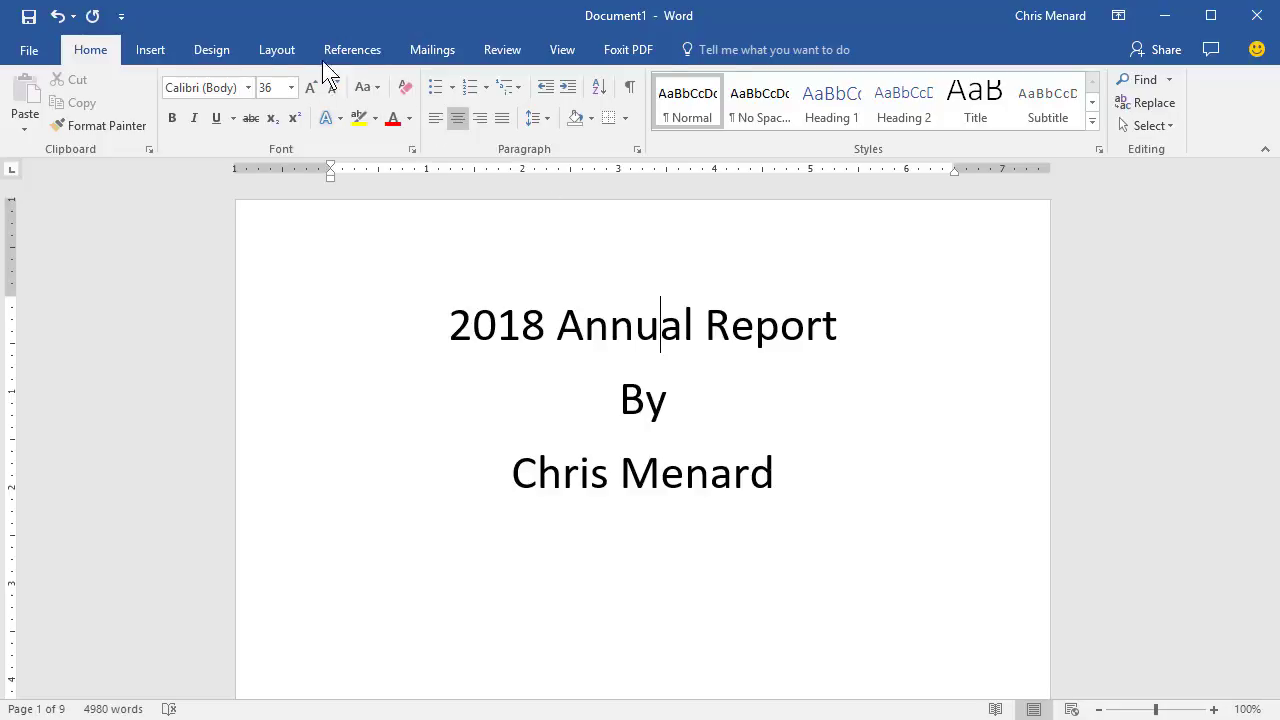
pyautogui.click(277, 49)
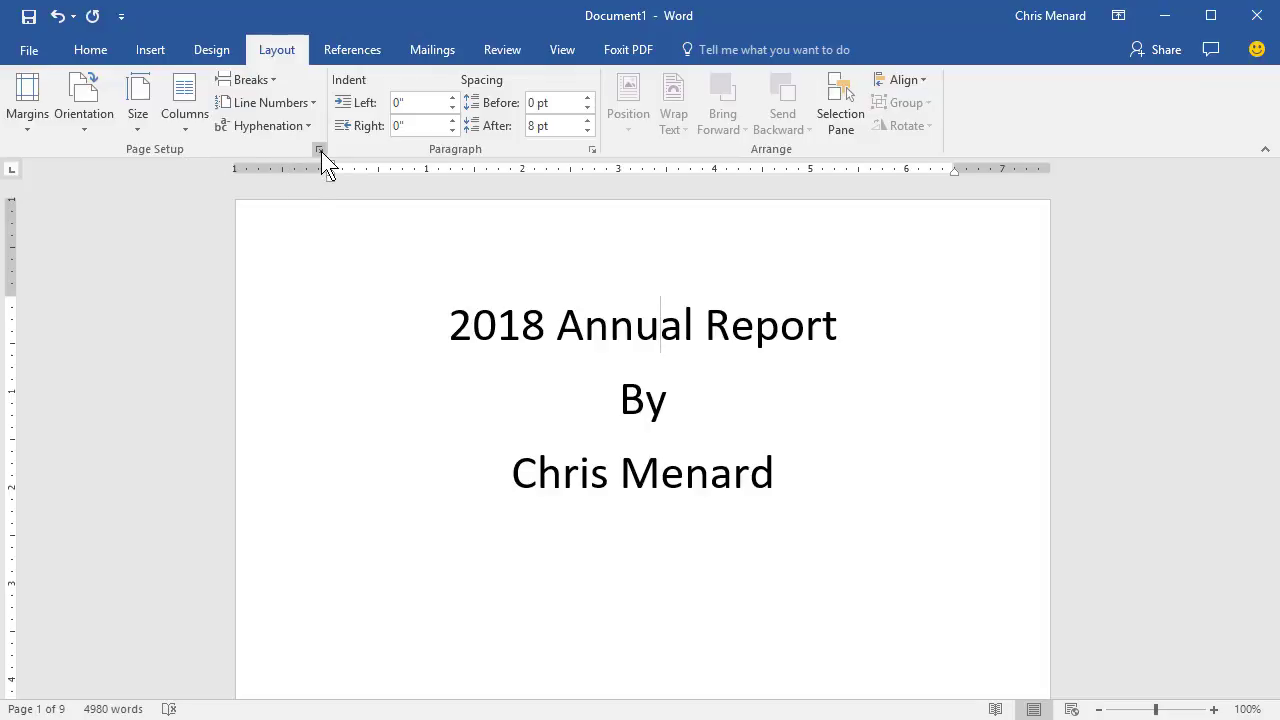
# Step: Set the title section's vertical alignment to Center in Page Setup
pyautogui.click(320, 149)
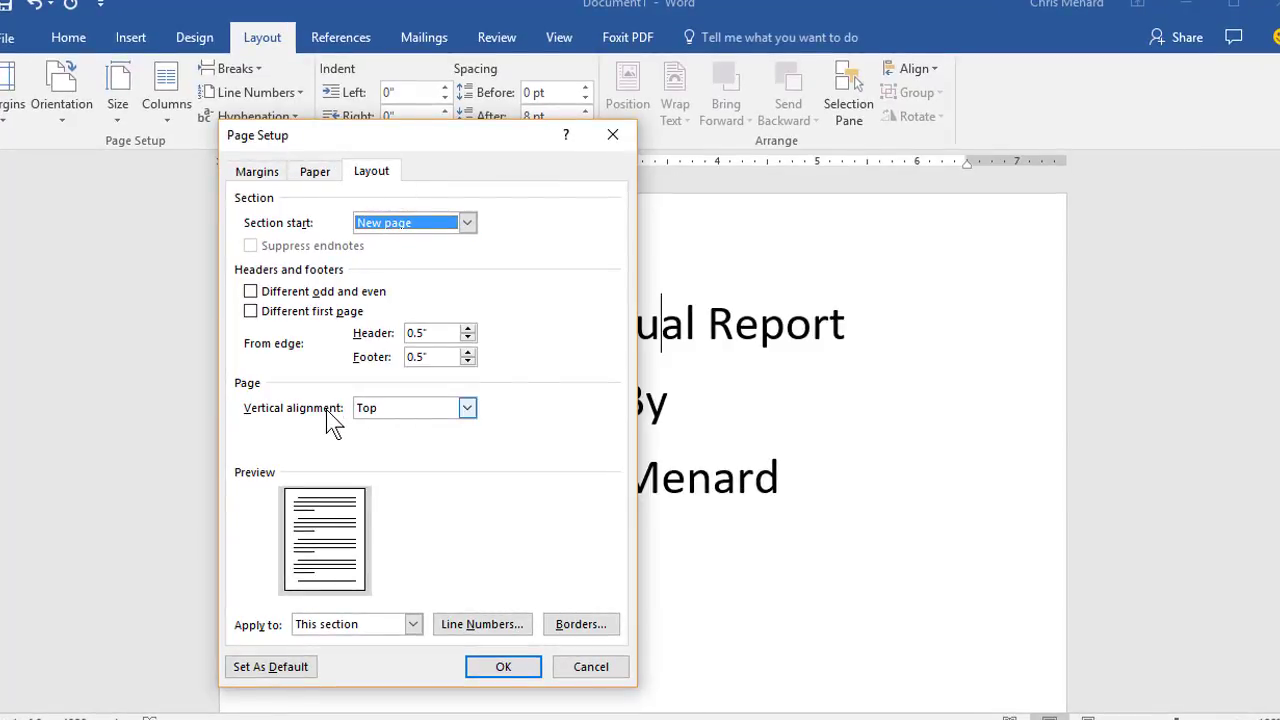
pyautogui.click(466, 407)
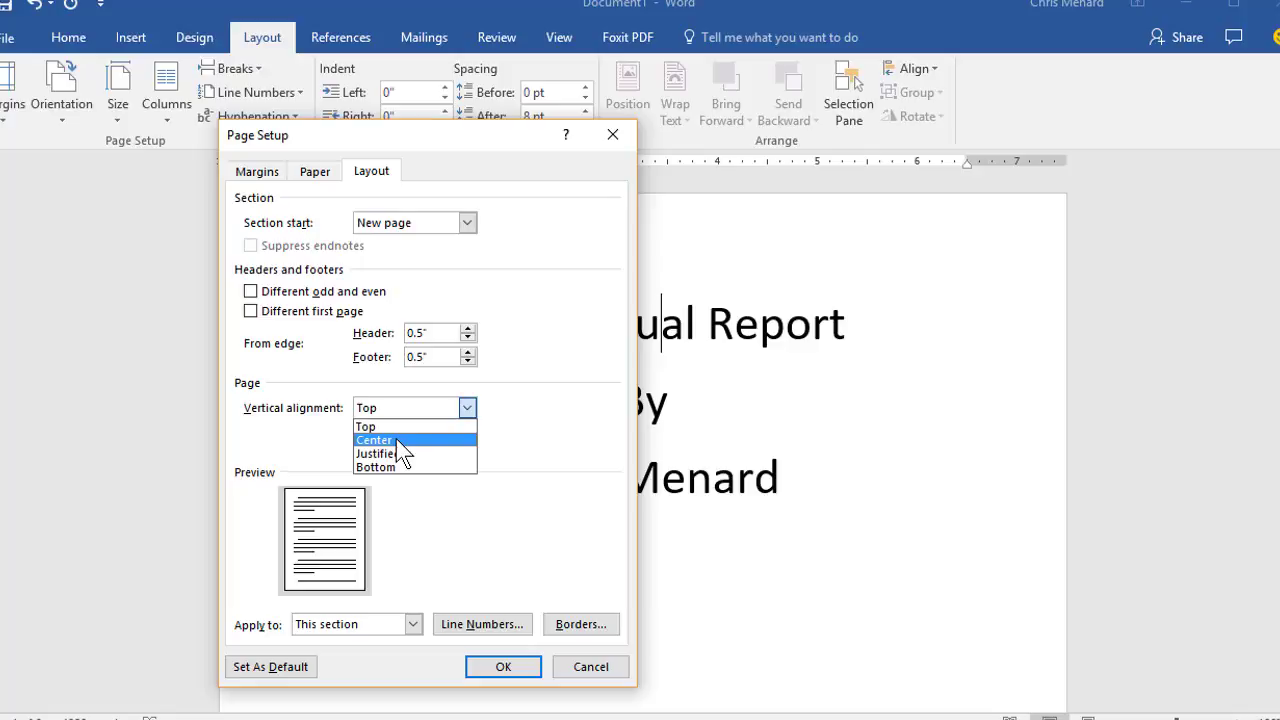
pyautogui.click(374, 439)
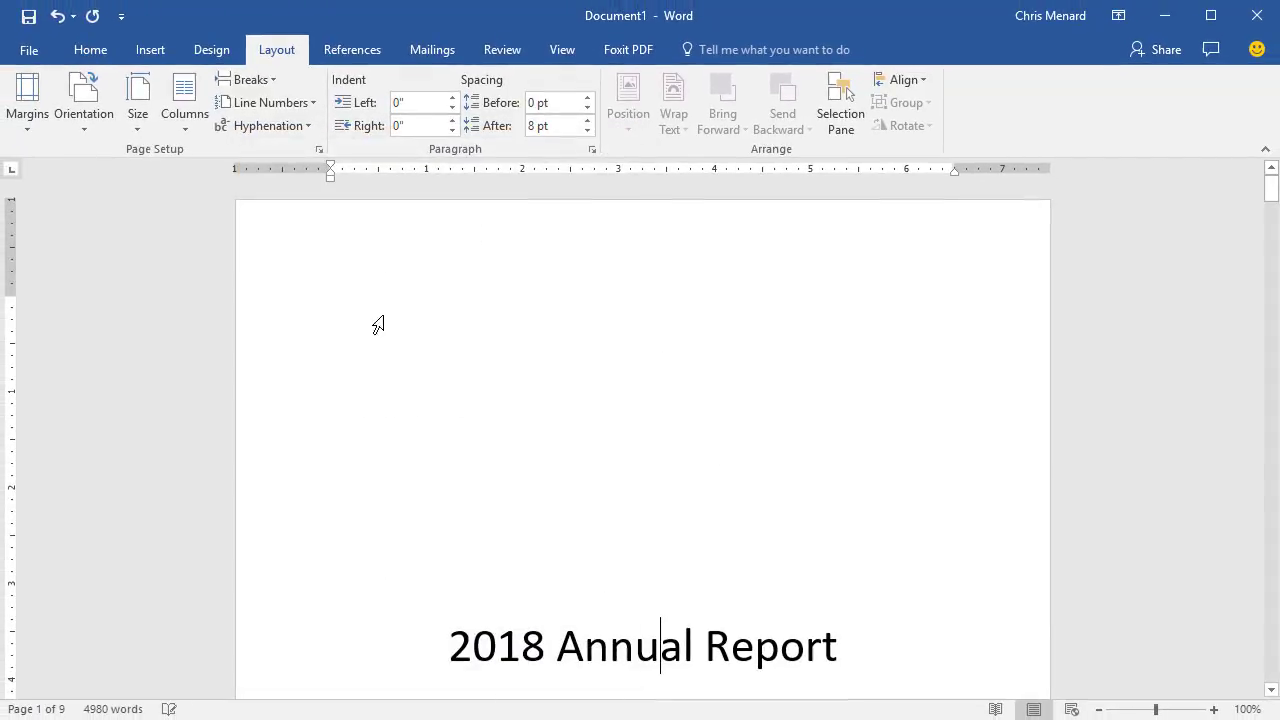
pyautogui.scroll(-3)
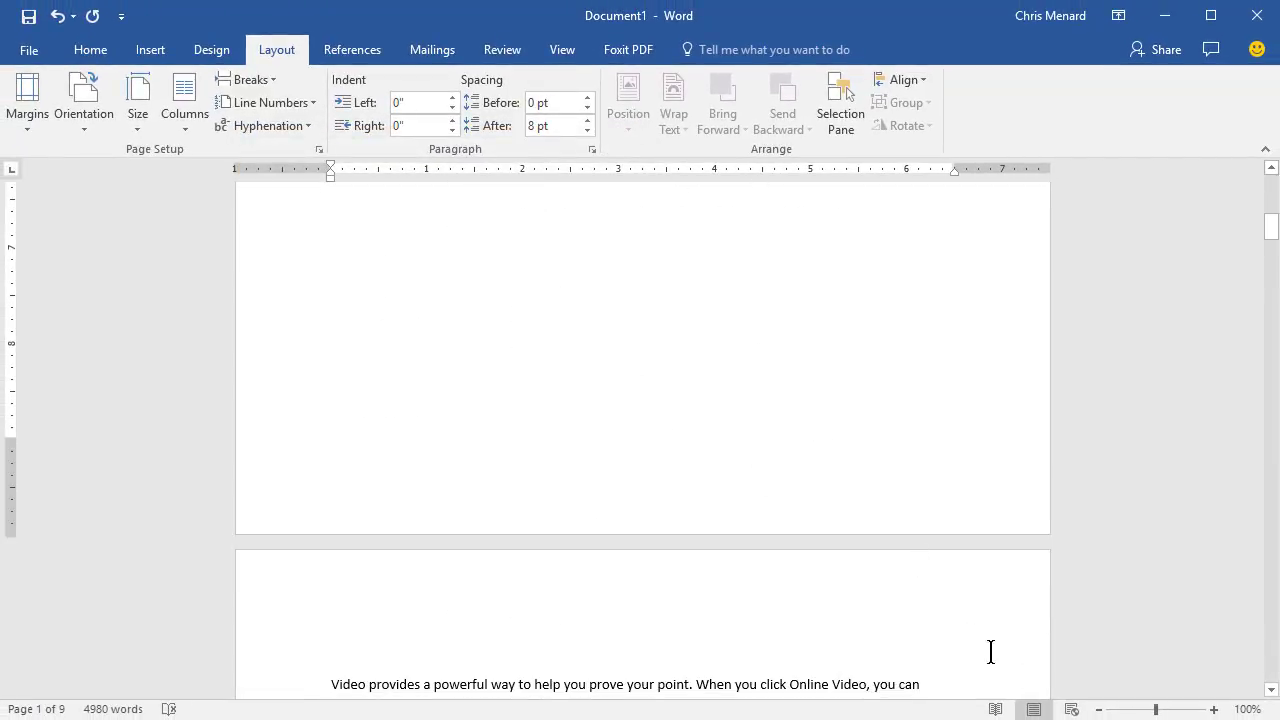
pyautogui.moveTo(1100, 712)
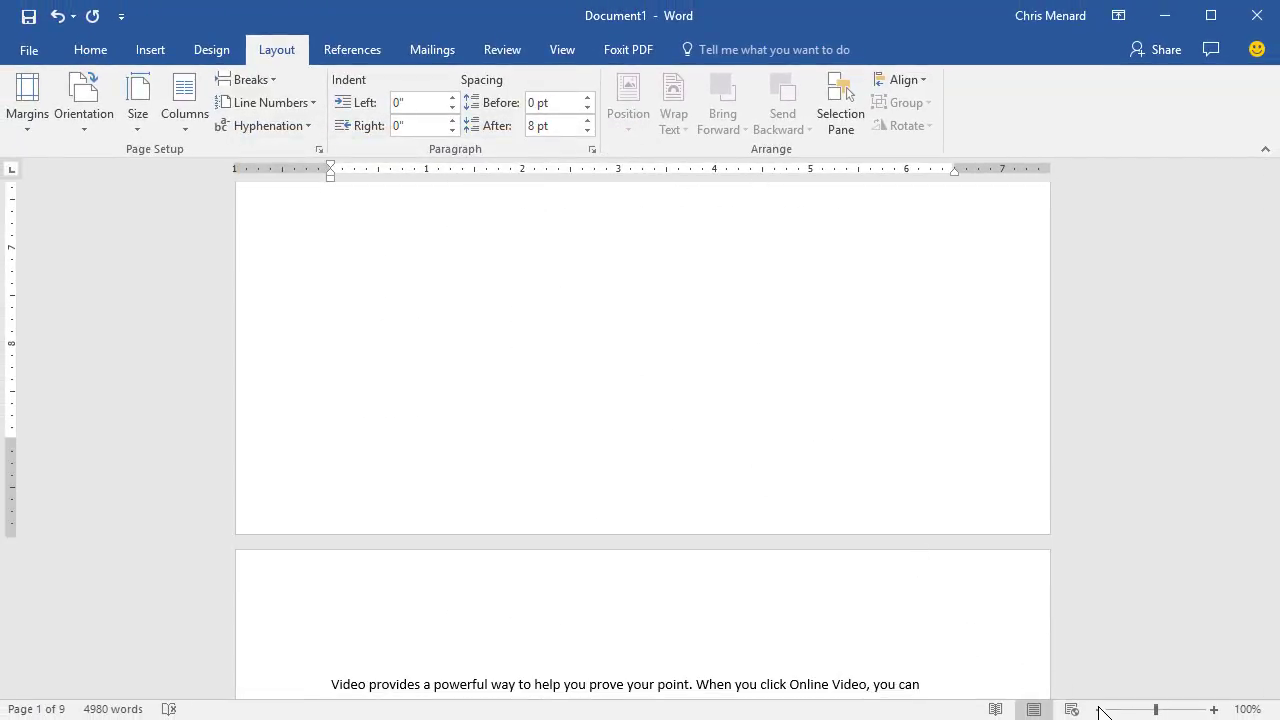